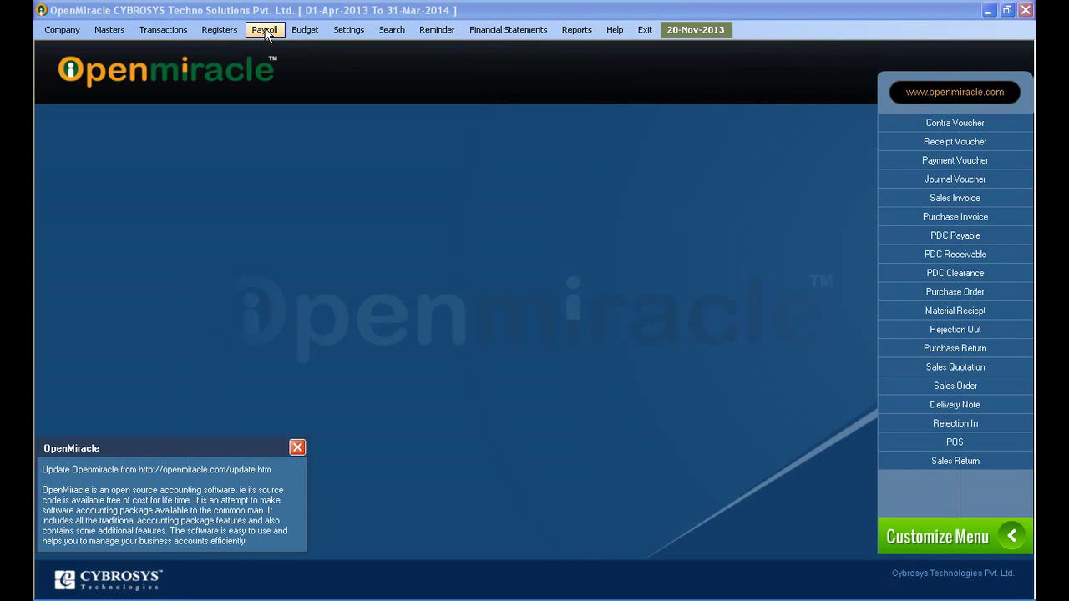
Open Salary Package Creation and name the new package Package3.
left_click(265, 29)
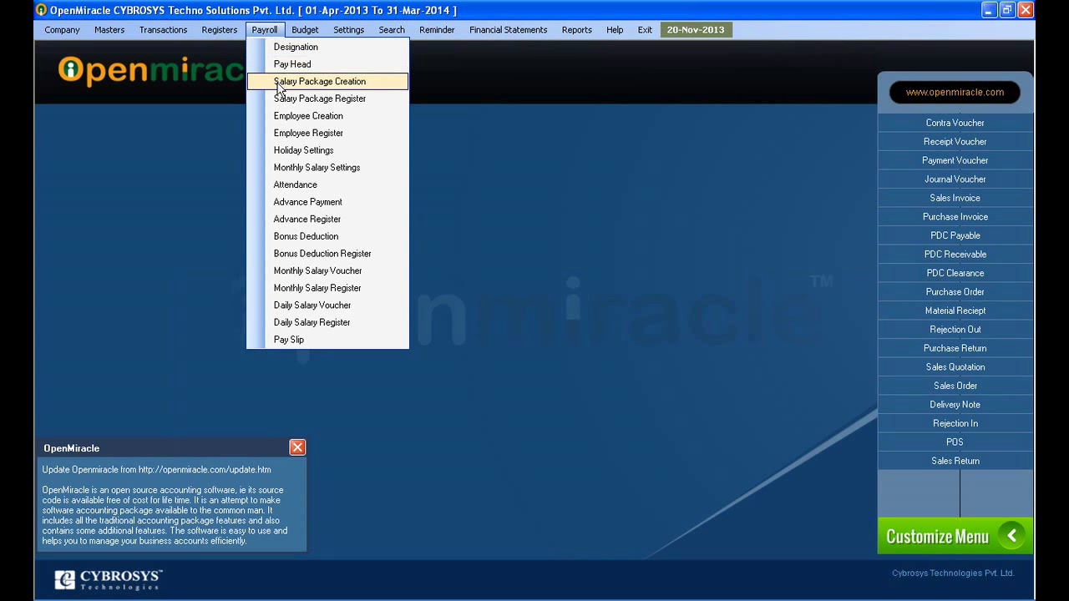
left_click(320, 81)
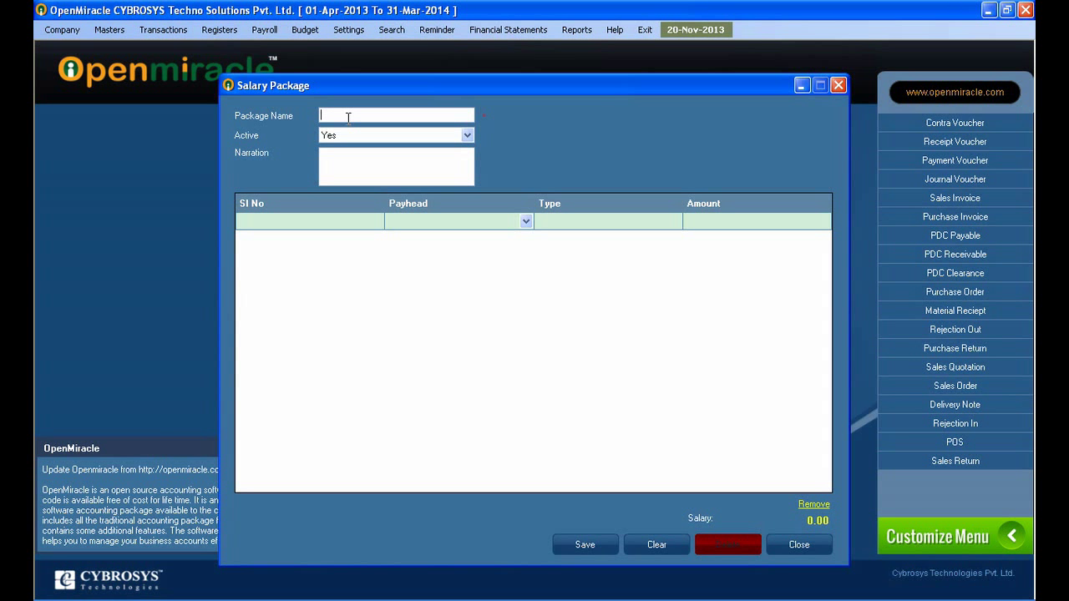
type("Package3")
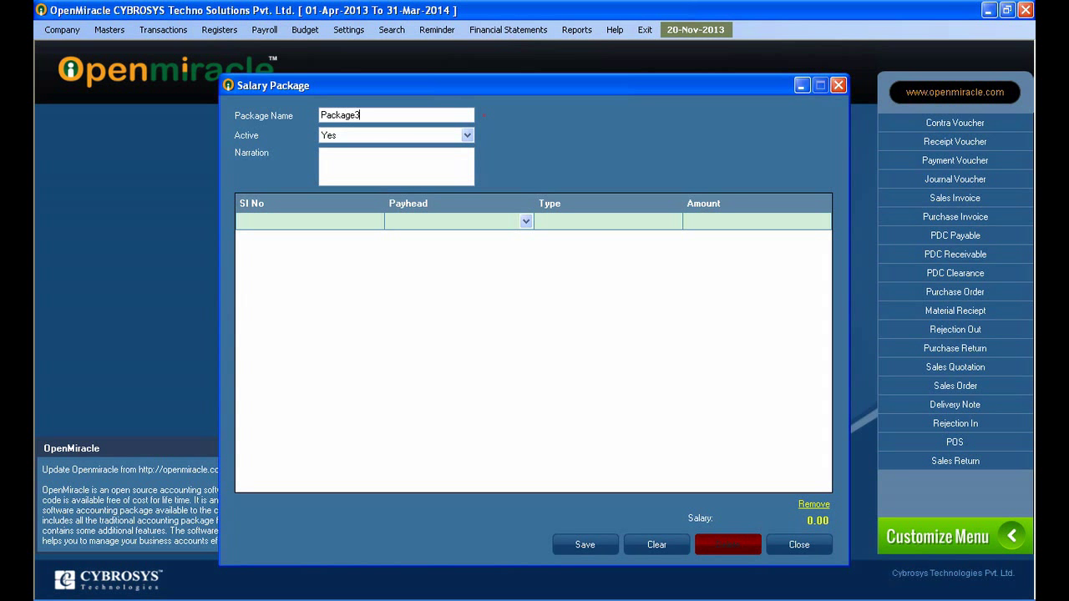
Add the first payhead line with an amount of 3000.
left_click(525, 220)
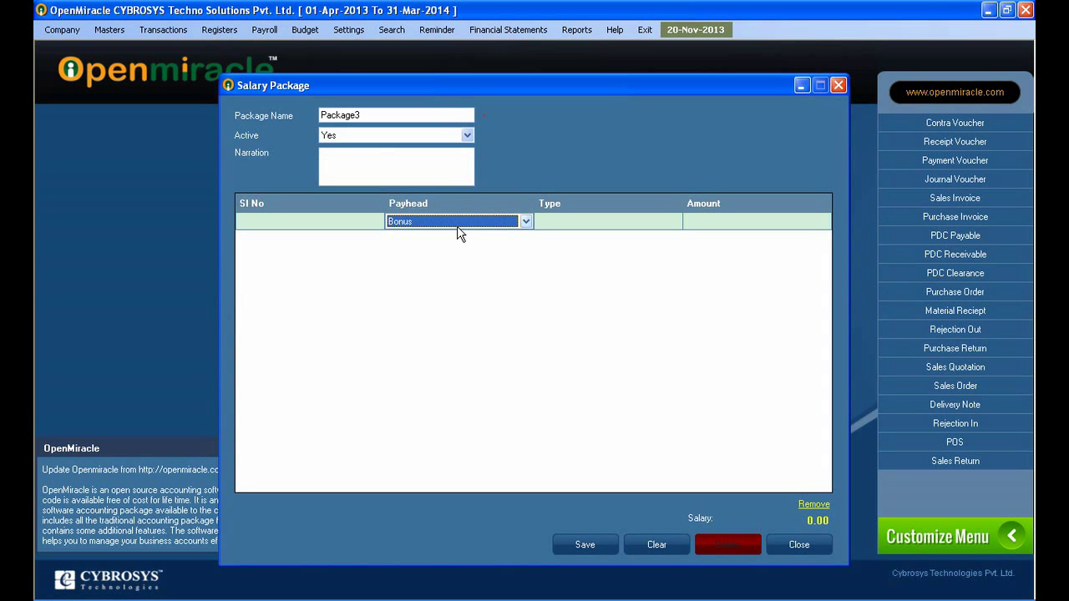
left_click(526, 221)
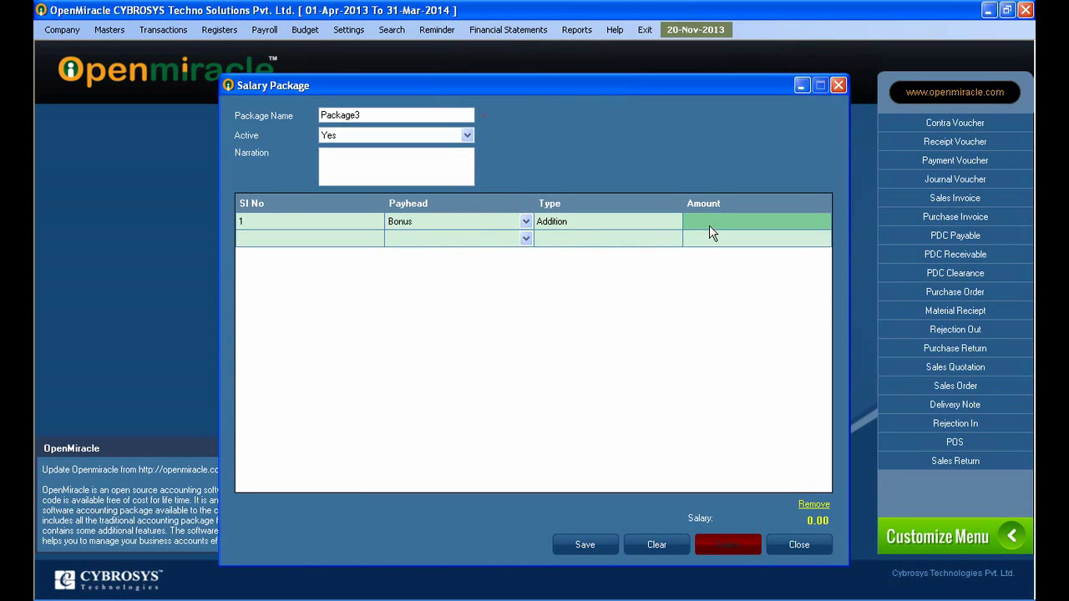
type("2")
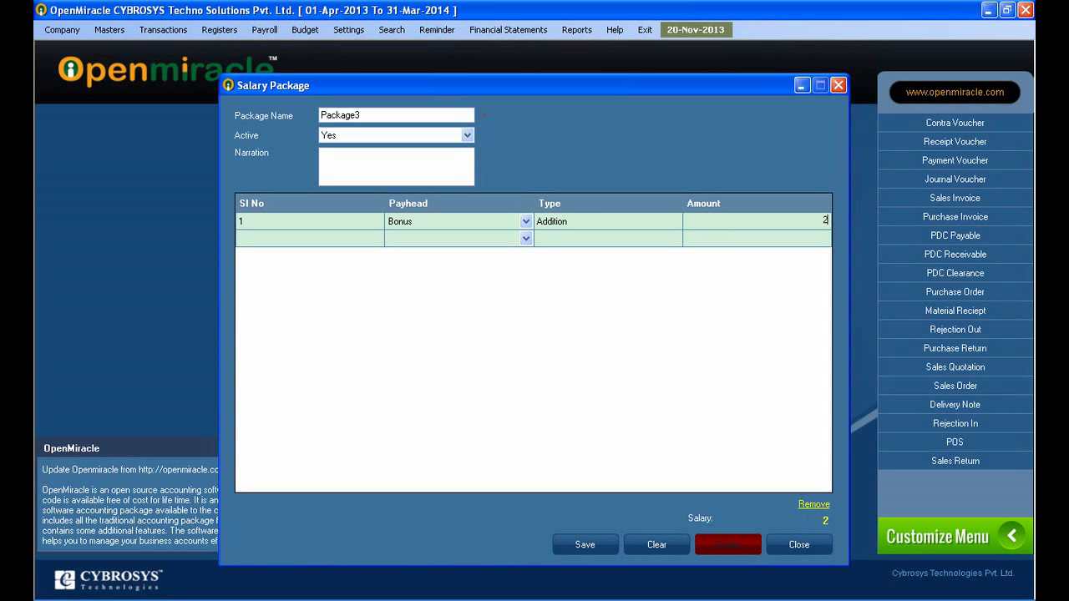
type("00")
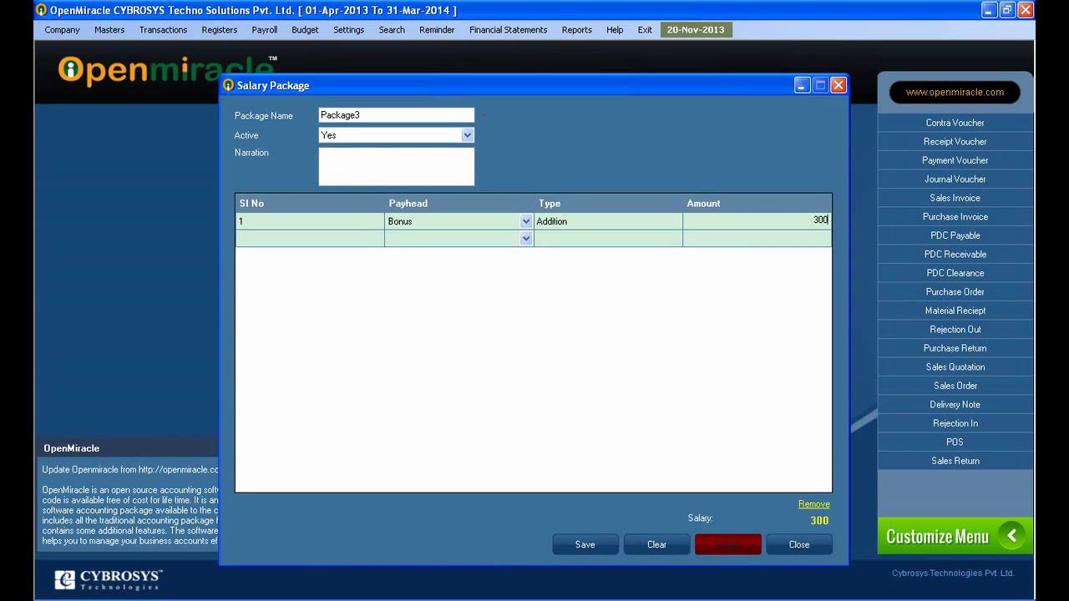
type("0")
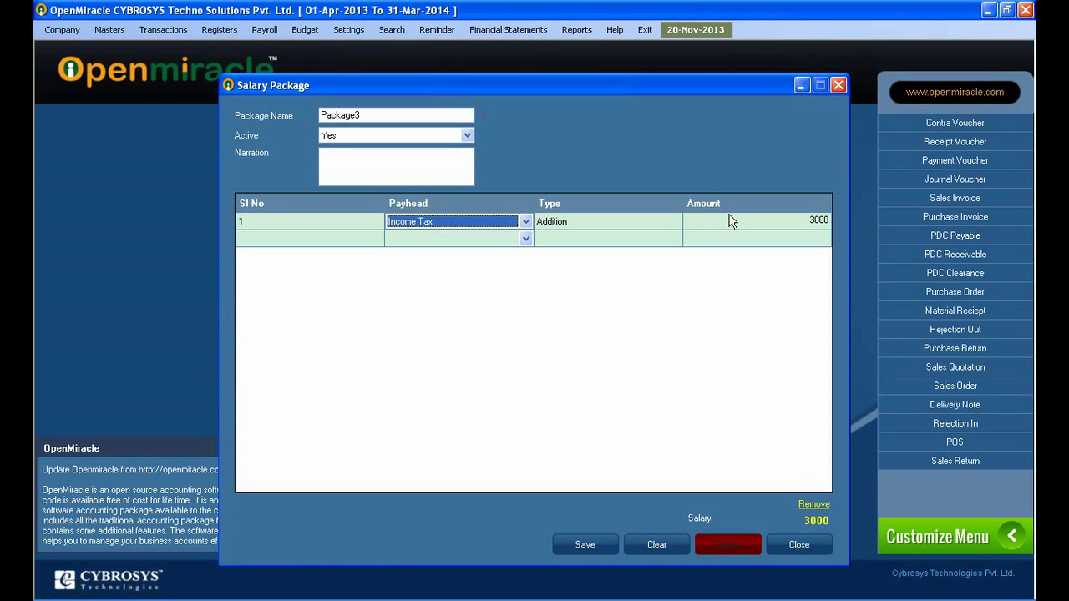
Clear the Package3 draft and start Package4 with a Bonus payhead line.
left_click(656, 545)
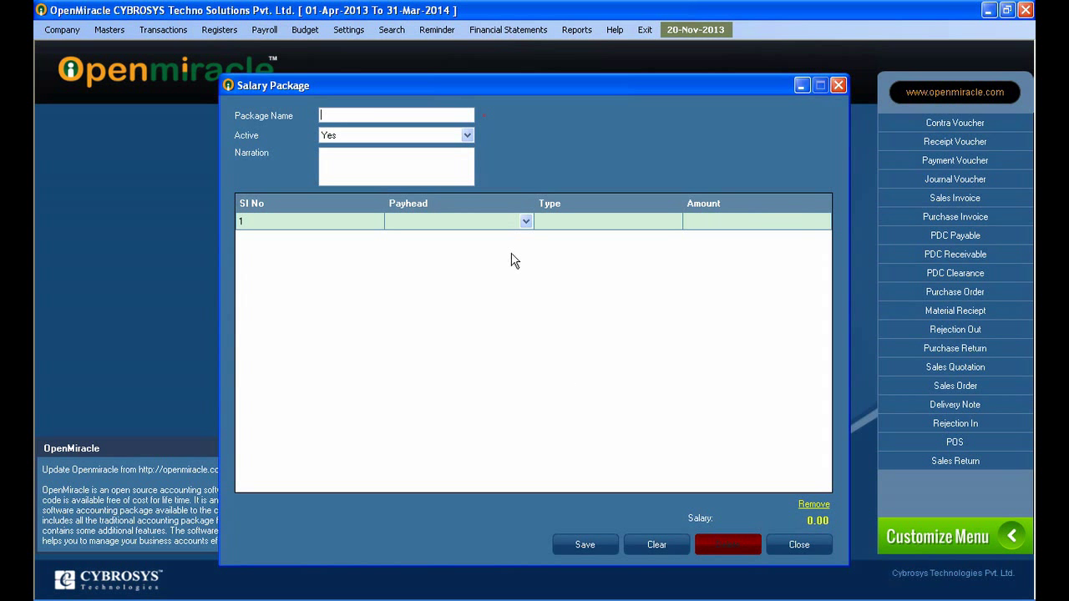
type("Package4")
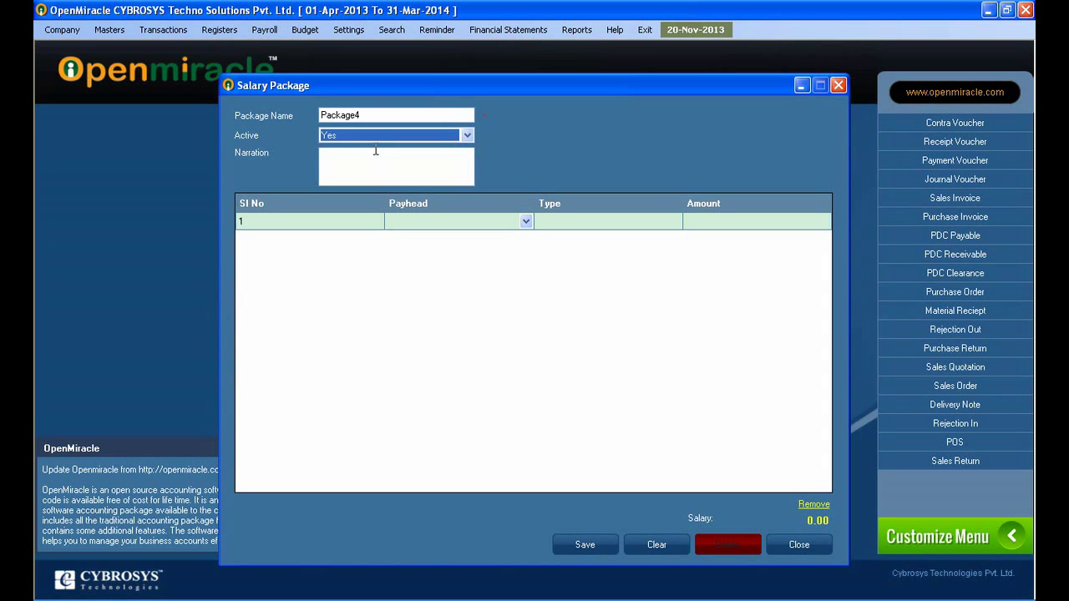
left_click(526, 221)
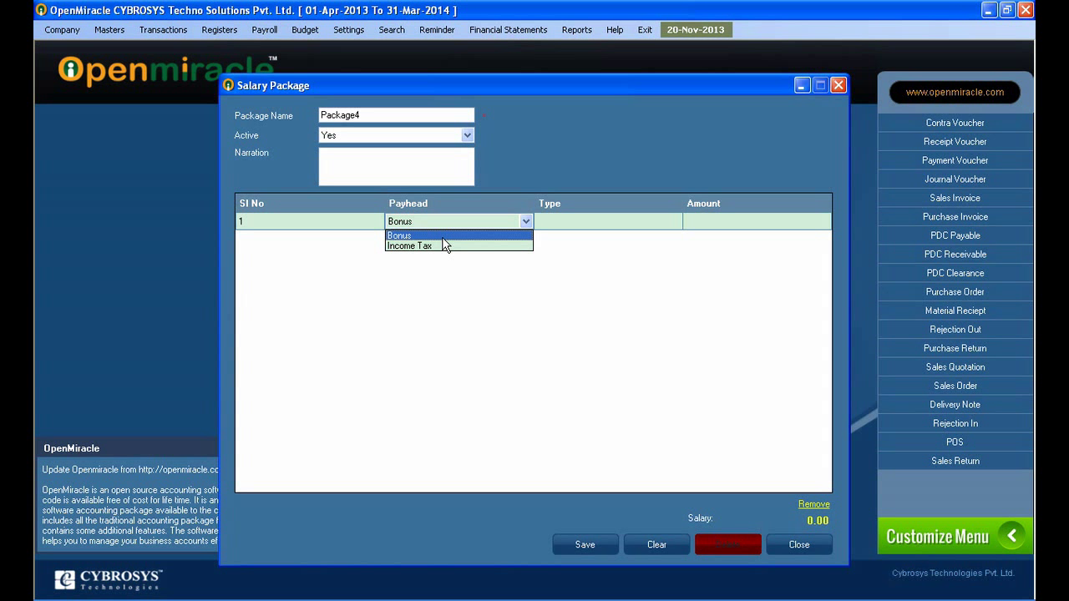
left_click(400, 234)
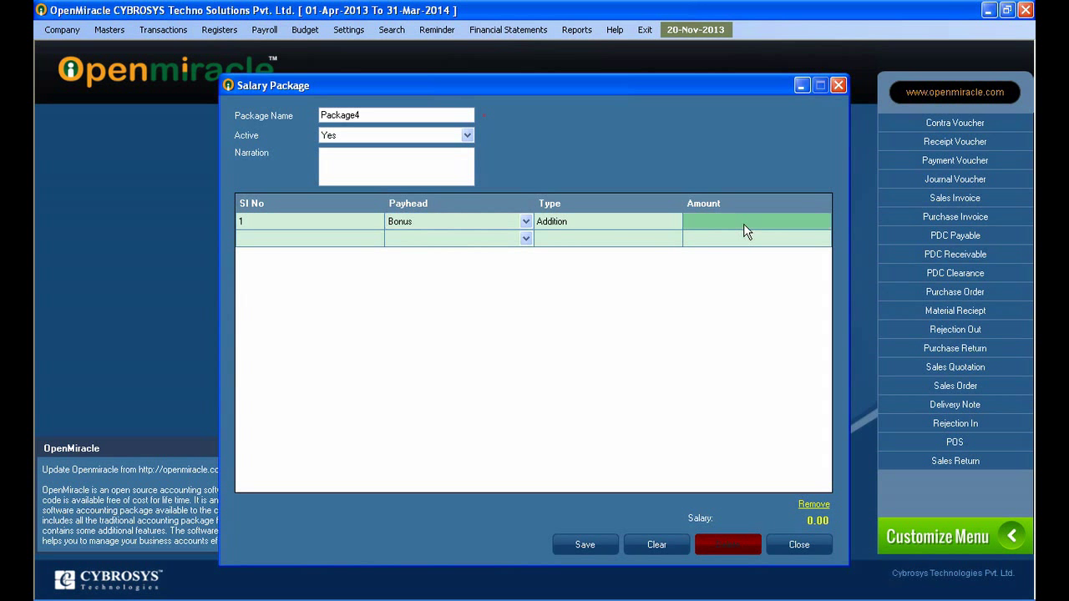
Set the line amount to 3000, switch it to Income Tax, and save Package4.
type("30000")
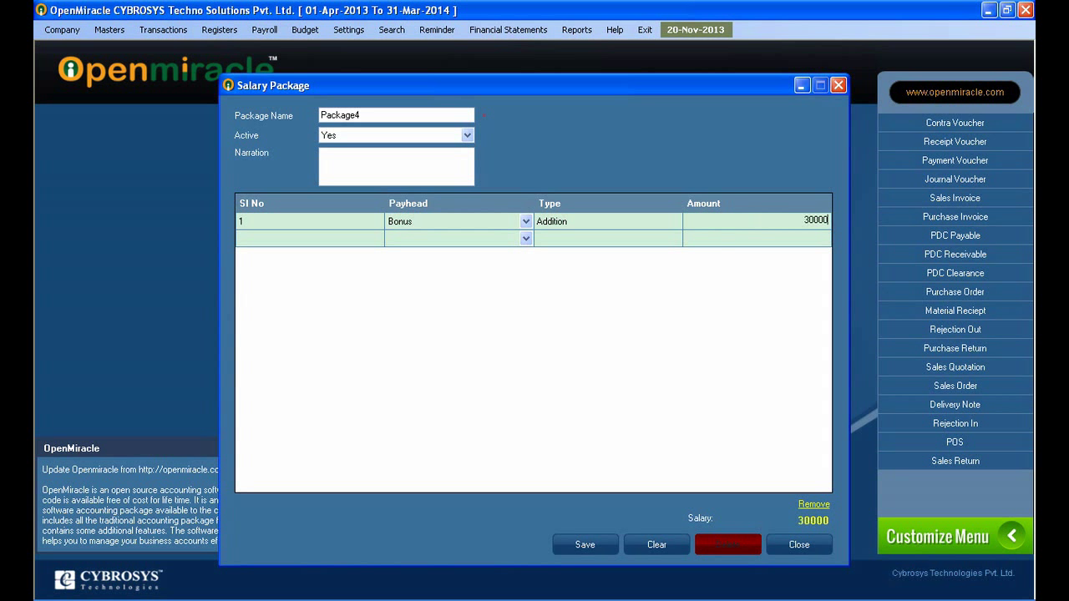
key("backspace")
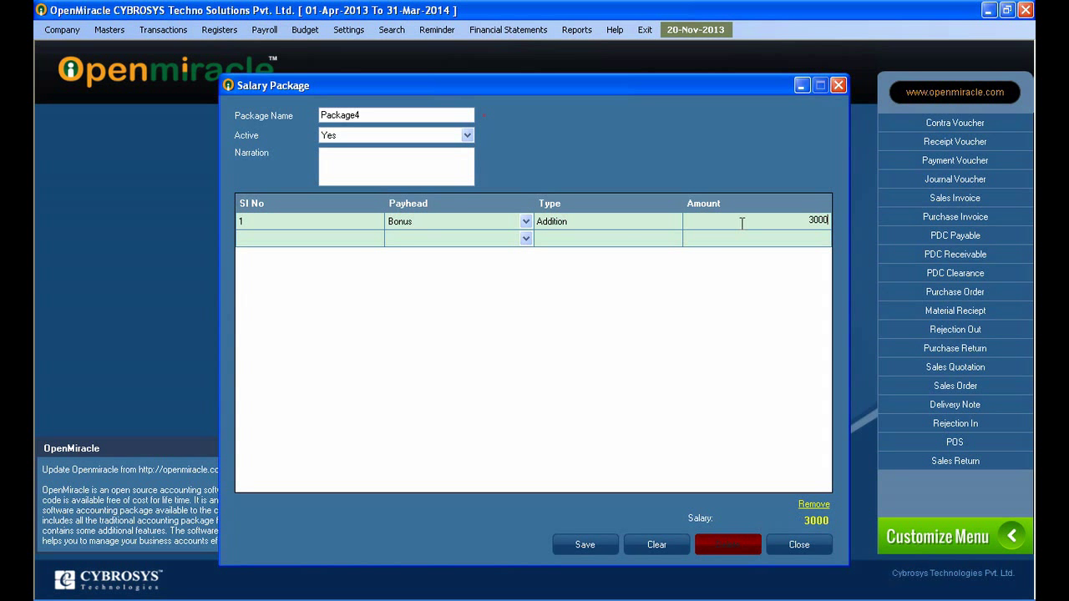
left_click(458, 222)
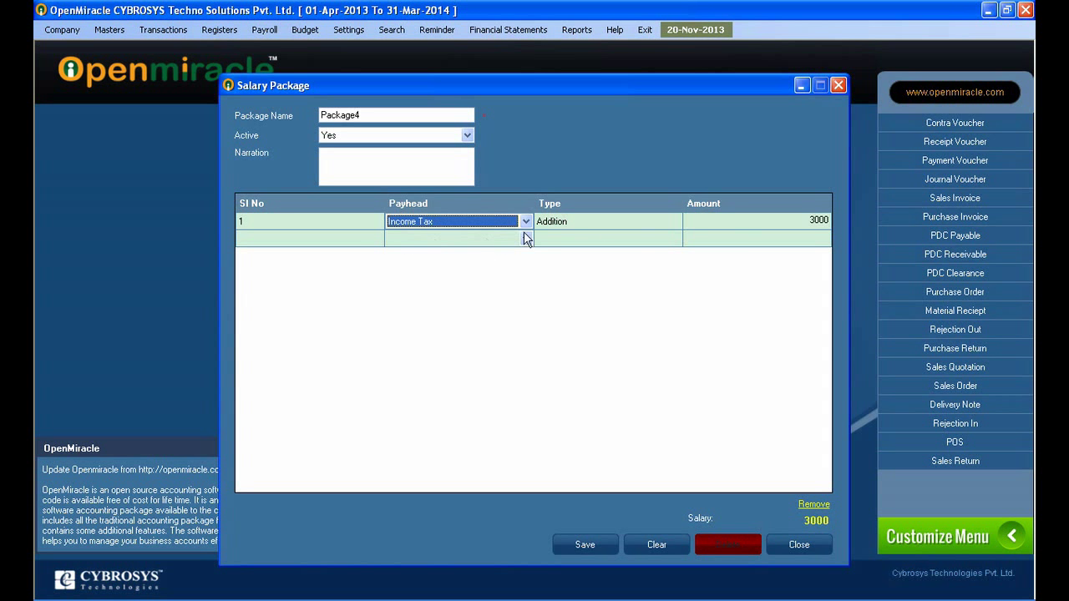
left_click(585, 544)
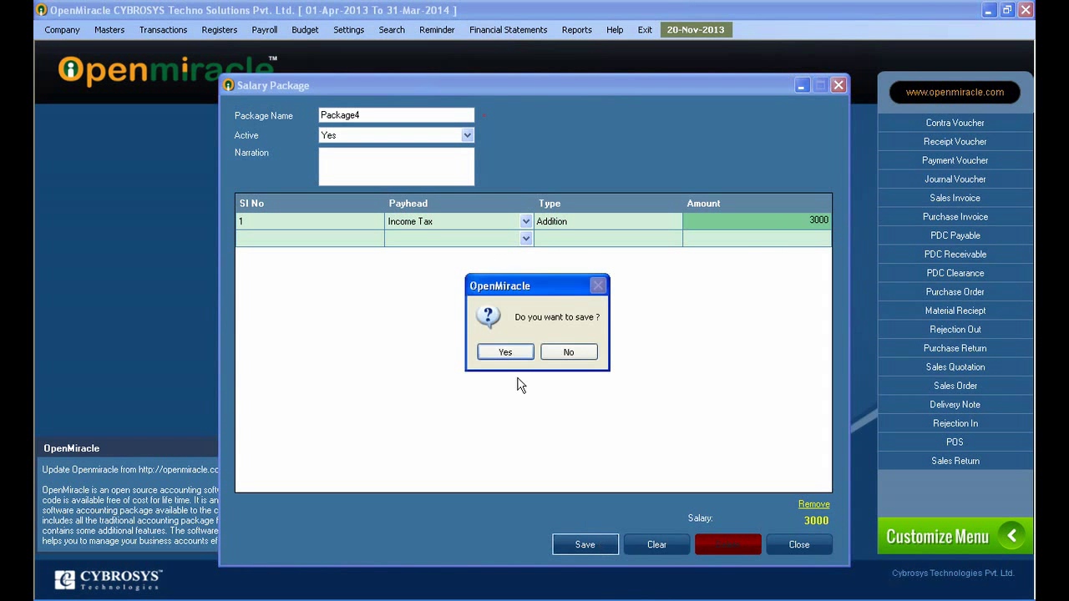
left_click(568, 352)
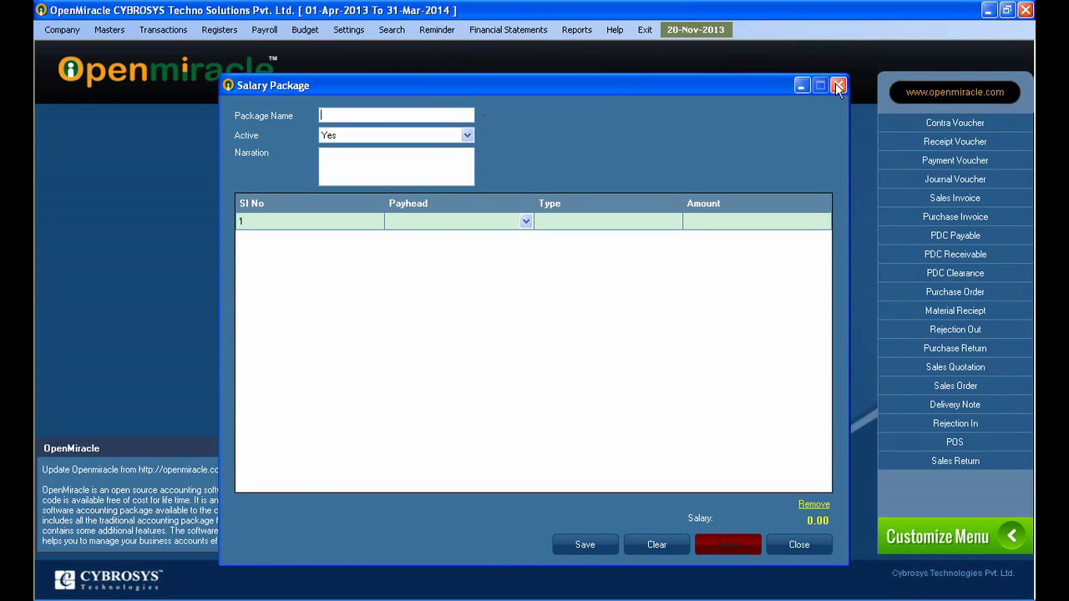
left_click(838, 85)
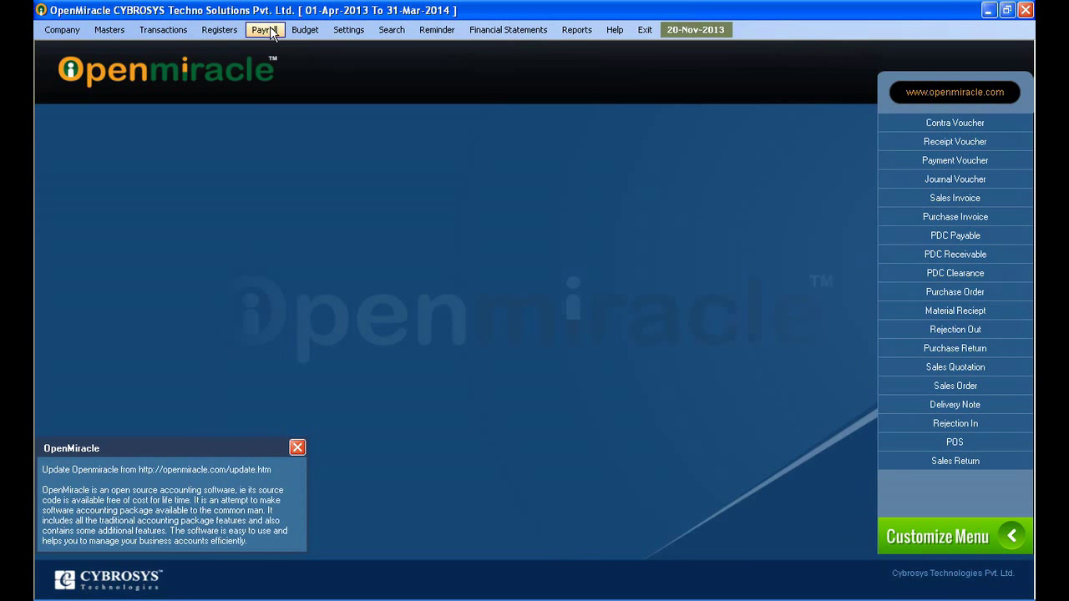
left_click(264, 29)
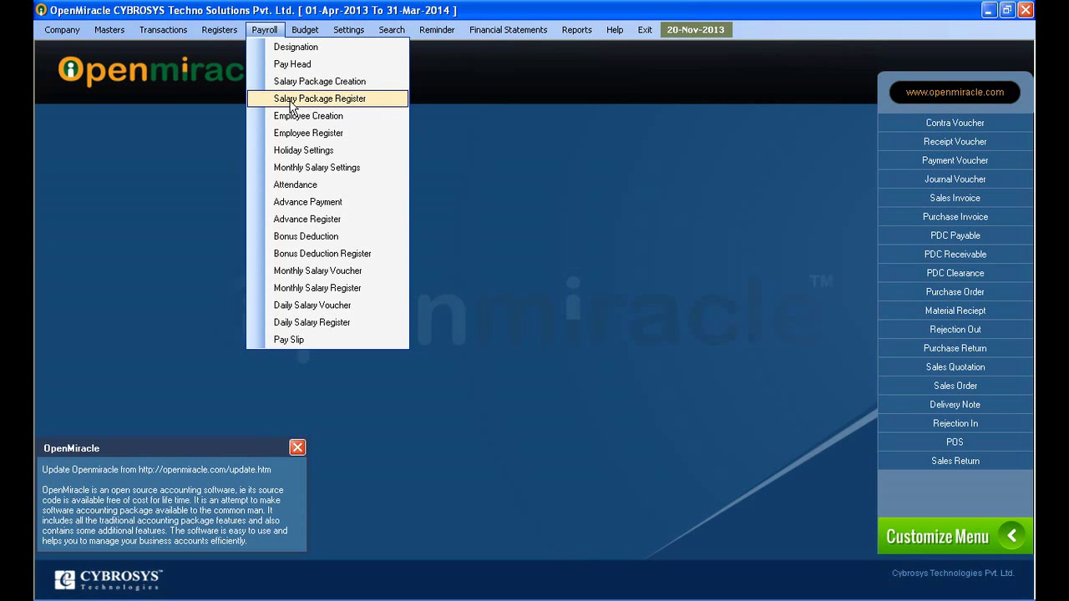
left_click(319, 99)
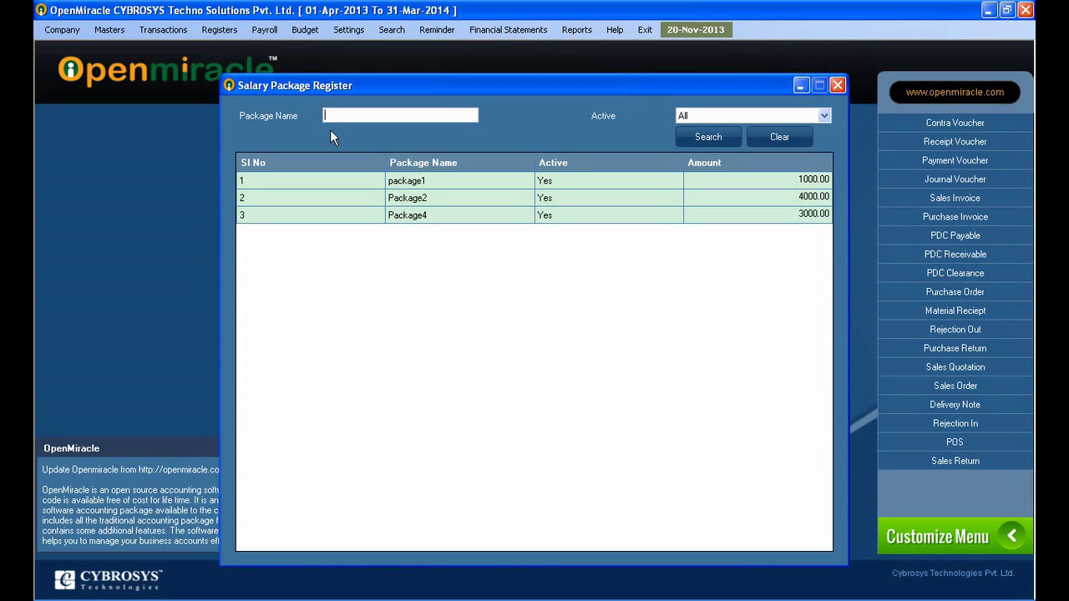
mouse_move(415, 209)
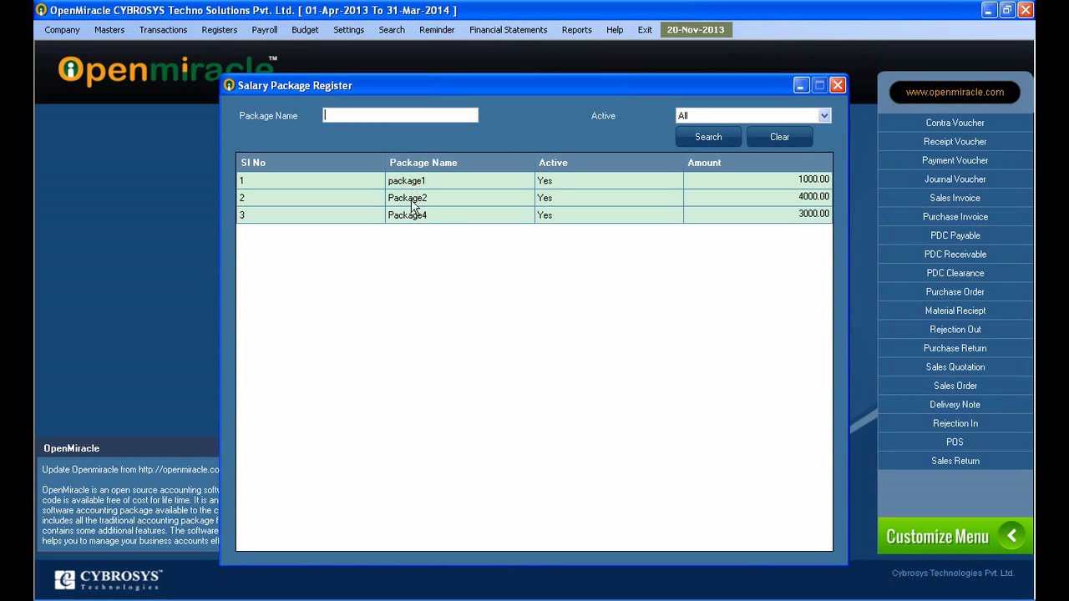
mouse_move(785, 218)
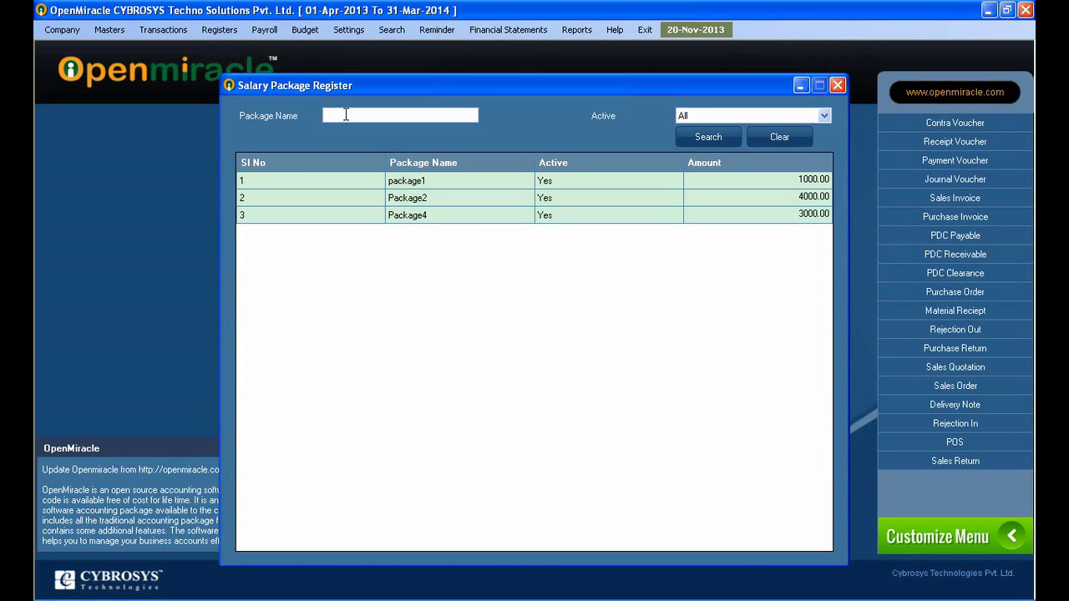
type("Packag")
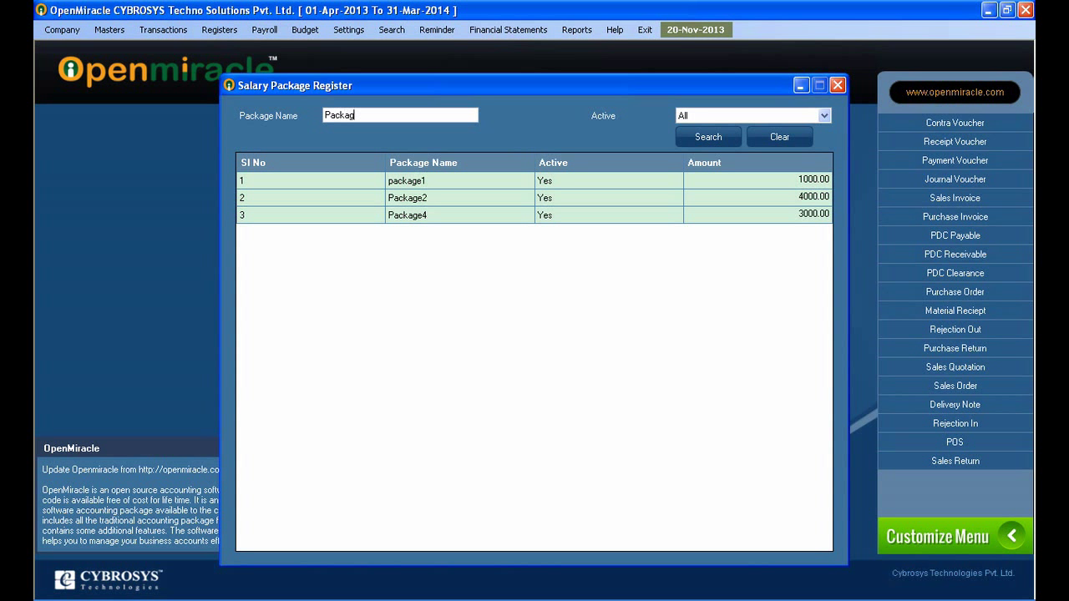
type("e")
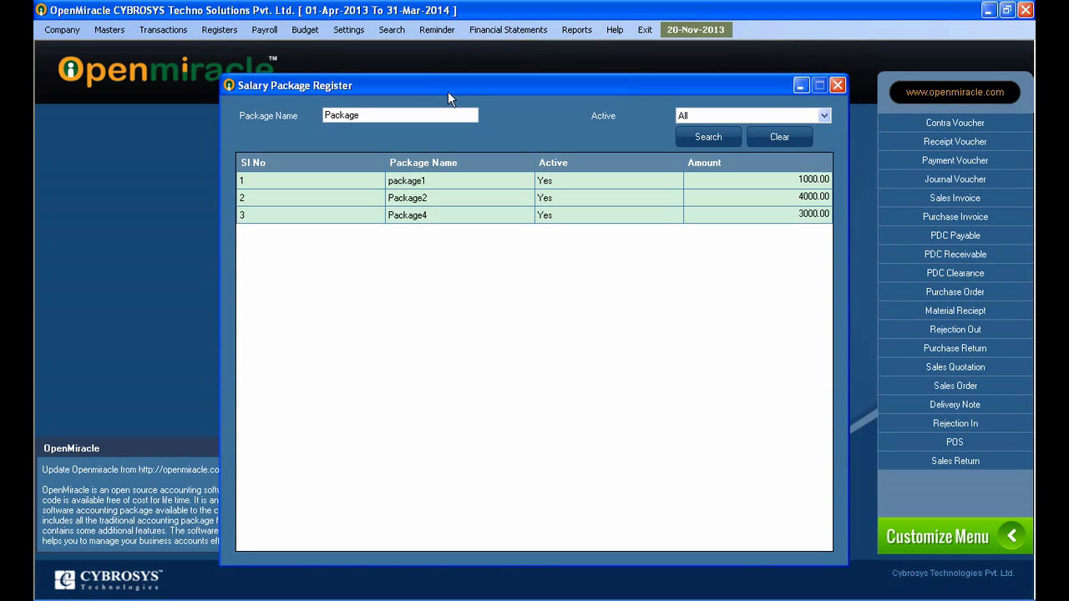
mouse_move(332, 177)
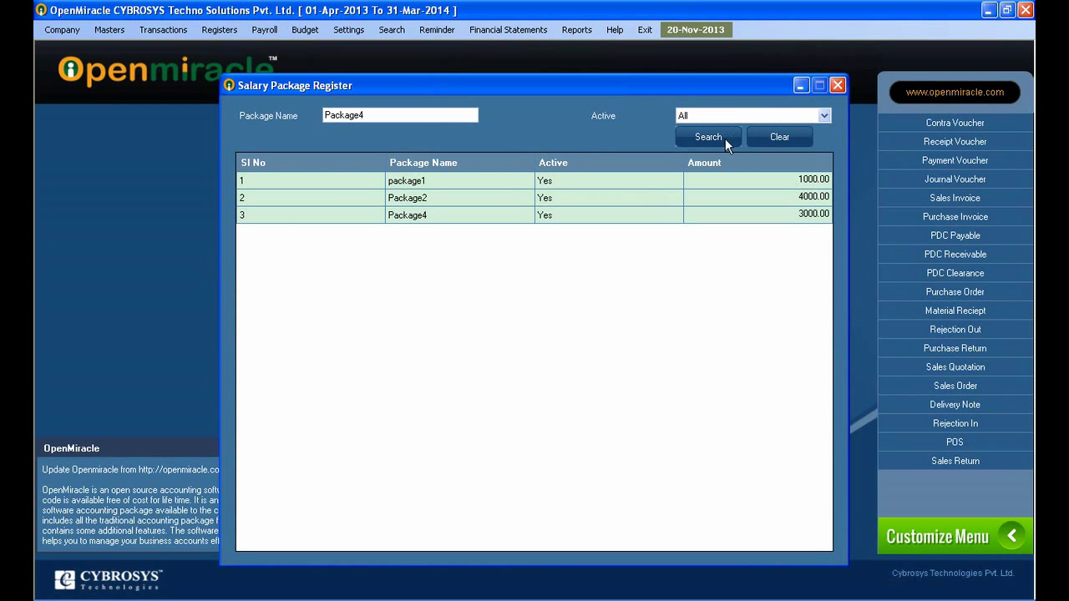
left_click(780, 137)
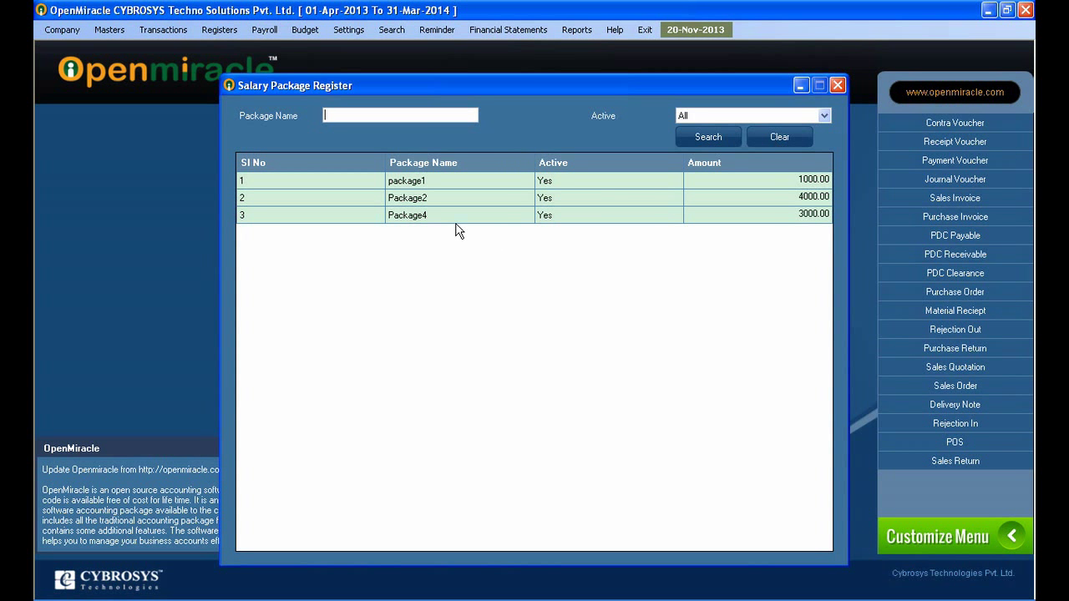
Open package1, add a Bonus payhead line of 45000, and confirm the update.
double_click(406, 180)
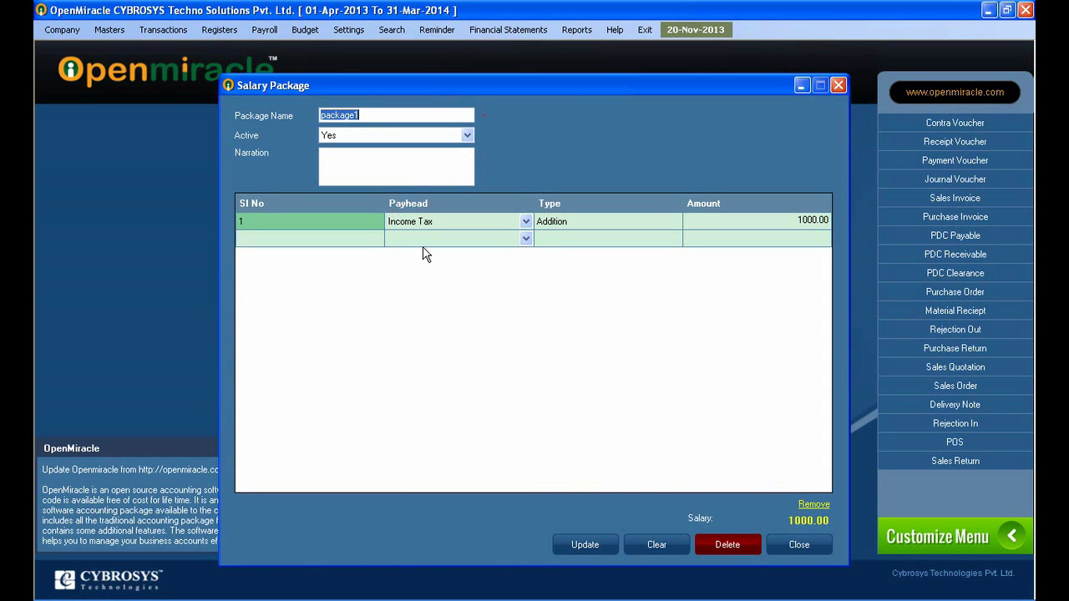
mouse_move(433, 248)
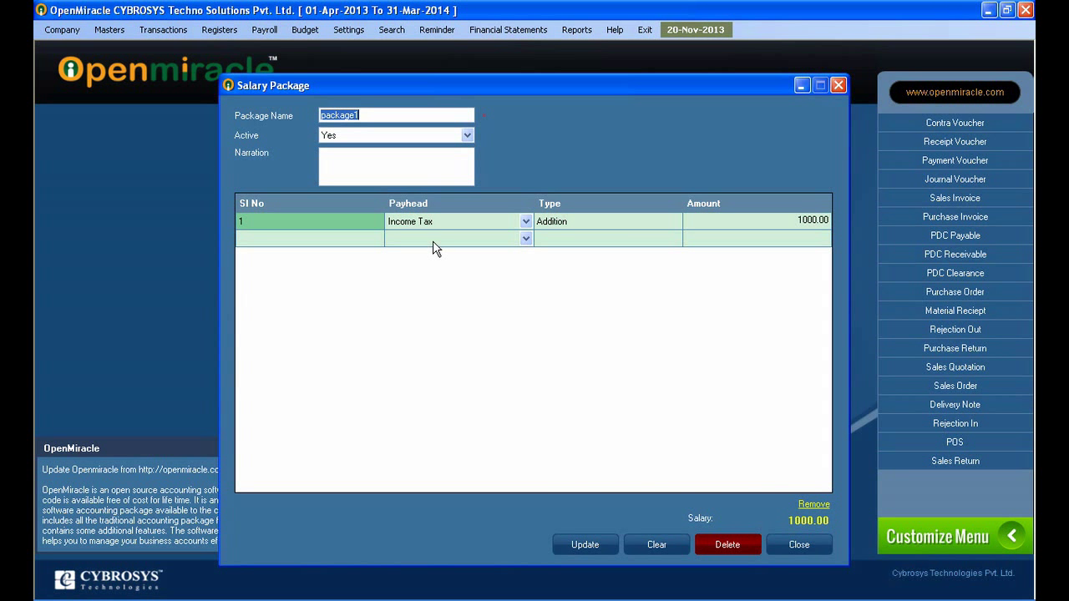
left_click(525, 222)
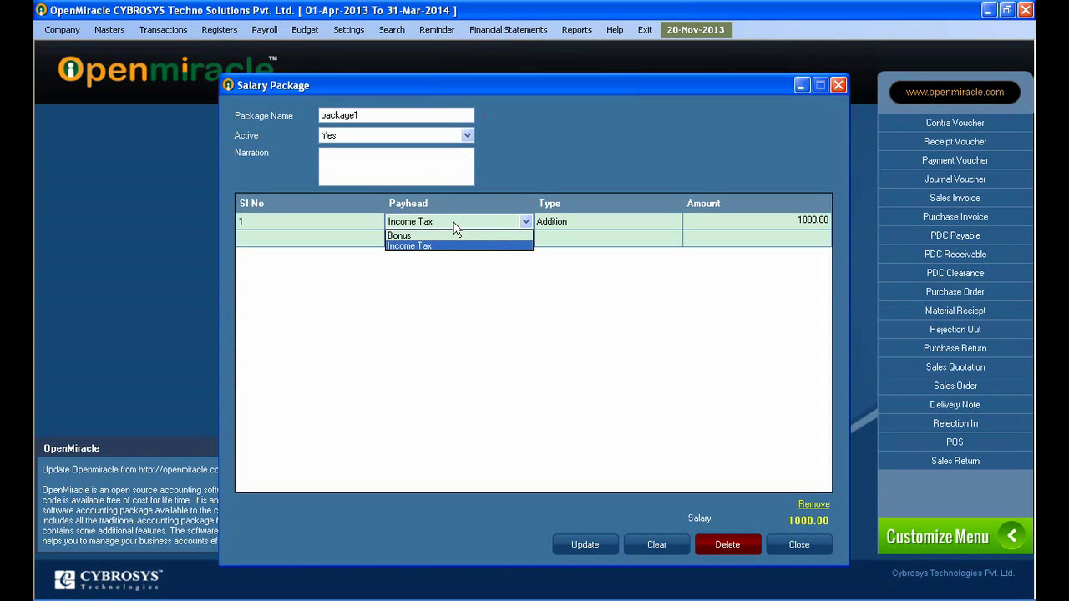
left_click(399, 235)
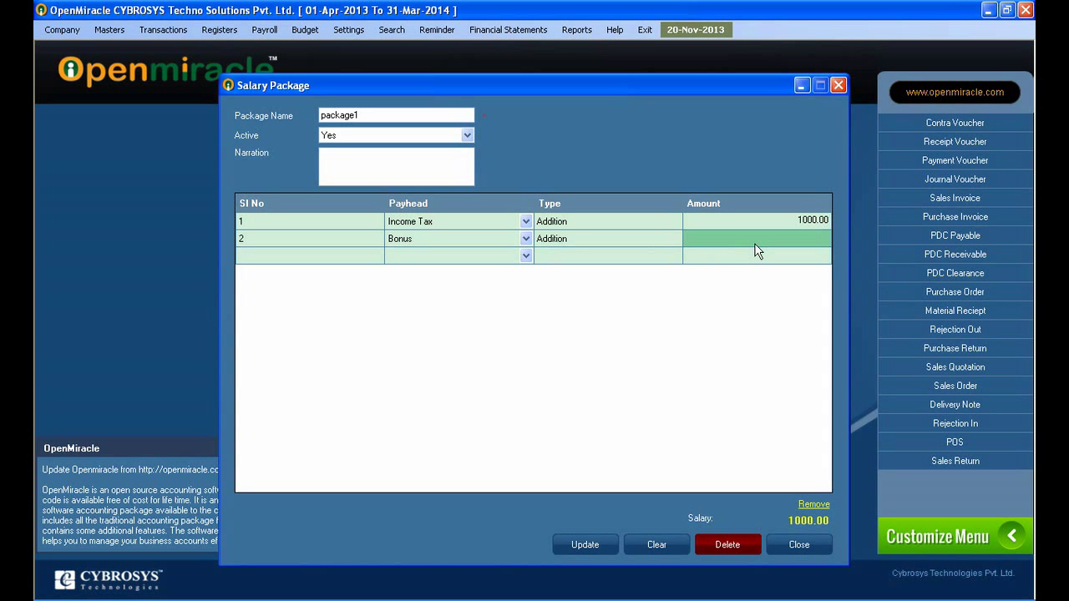
type("6000")
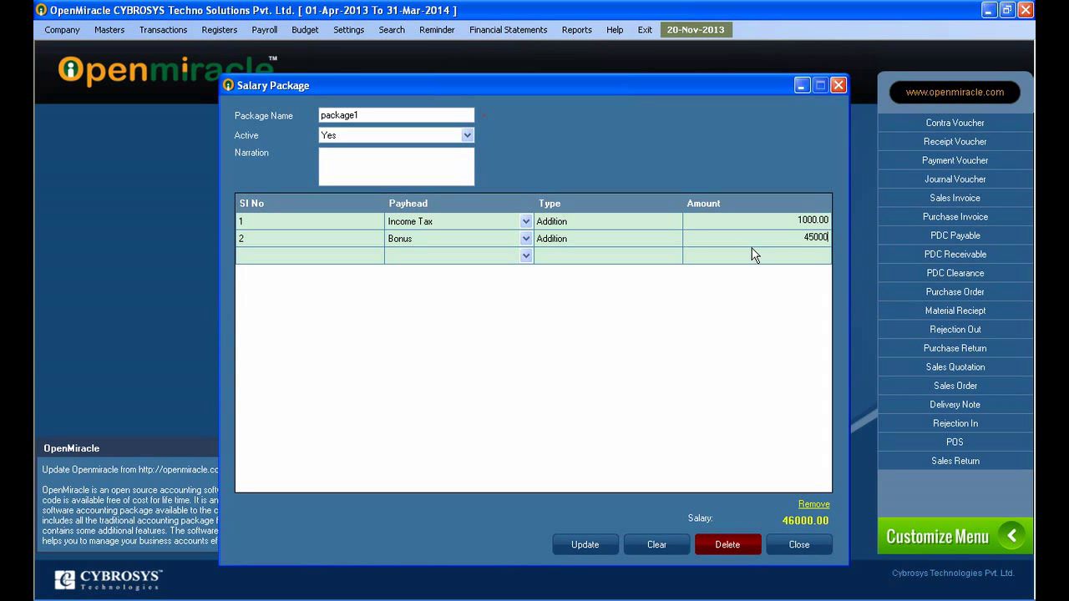
left_click(585, 544)
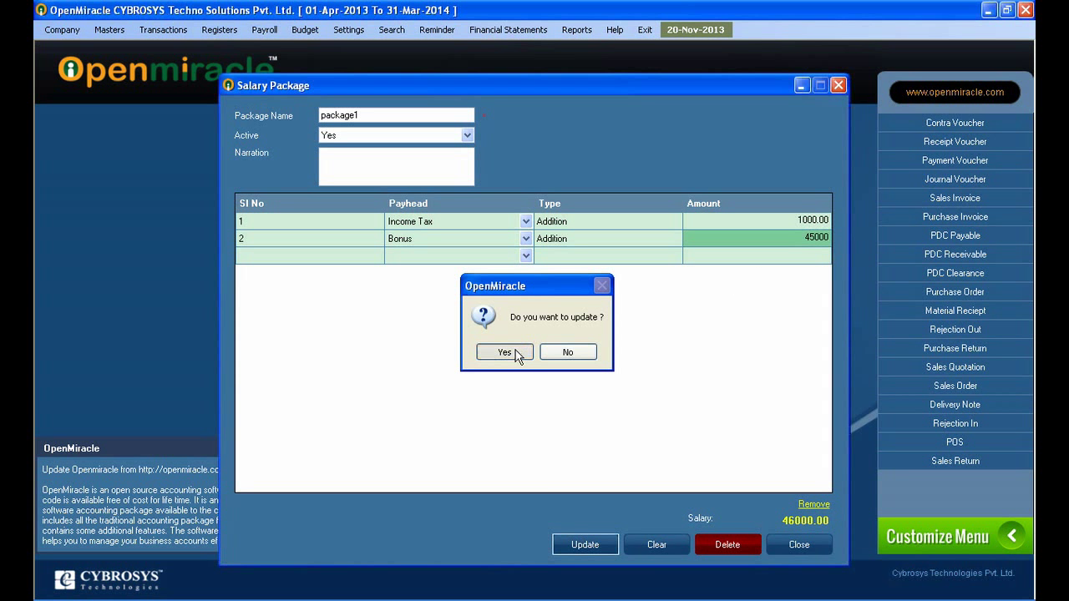
left_click(504, 352)
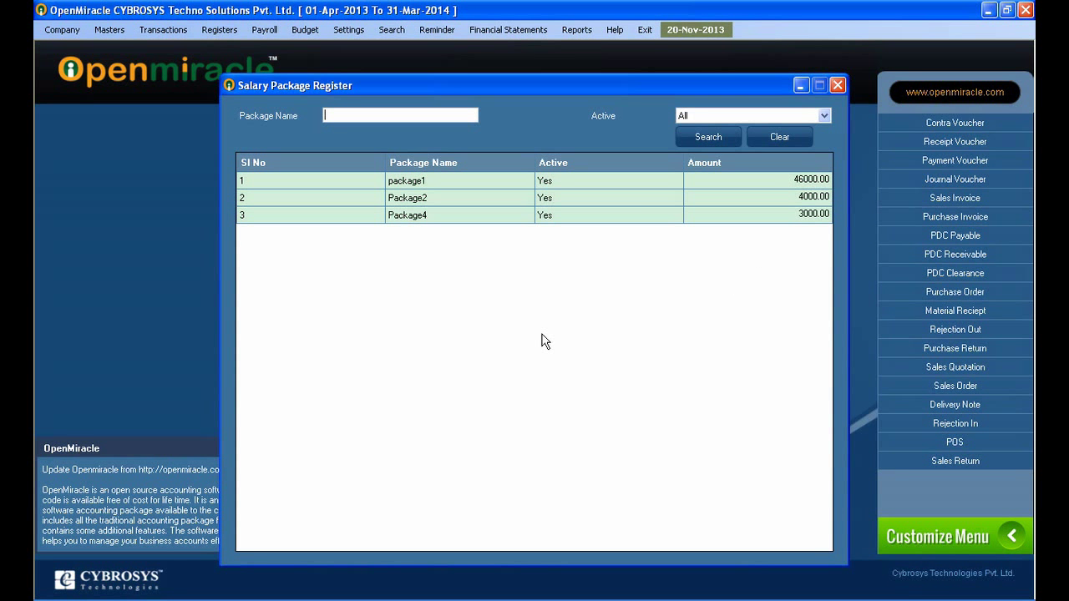
mouse_move(544, 288)
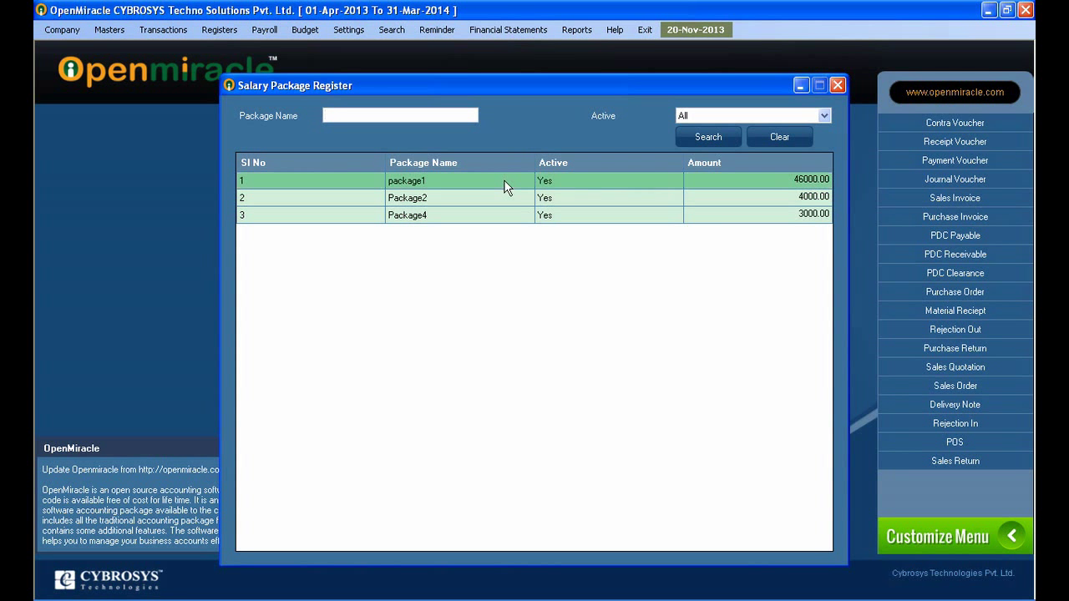
Open Package2 from the register, delete it, and close the package form.
double_click(407, 180)
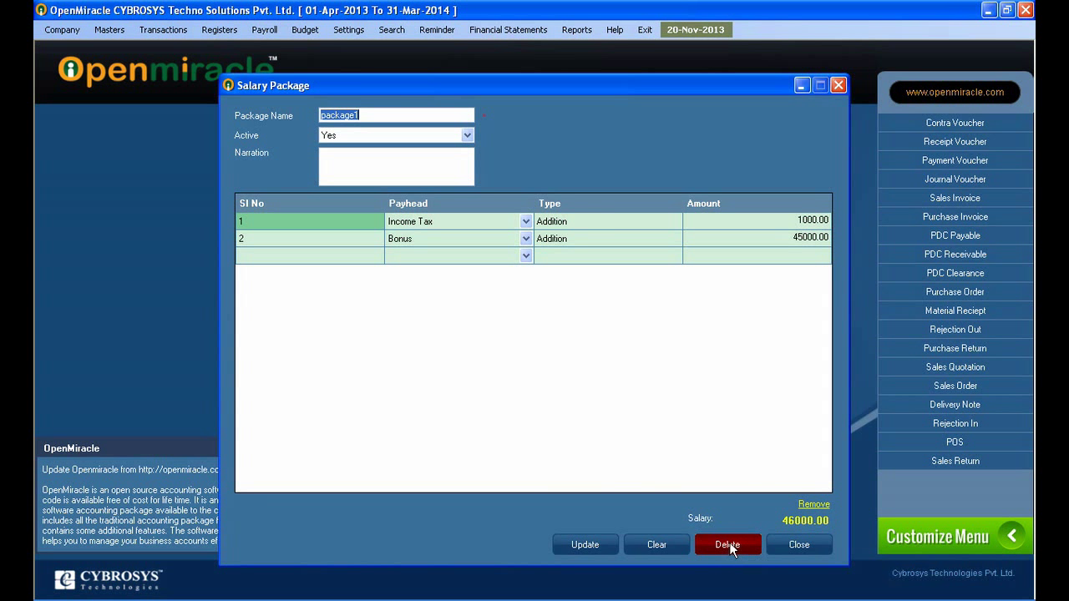
left_click(727, 545)
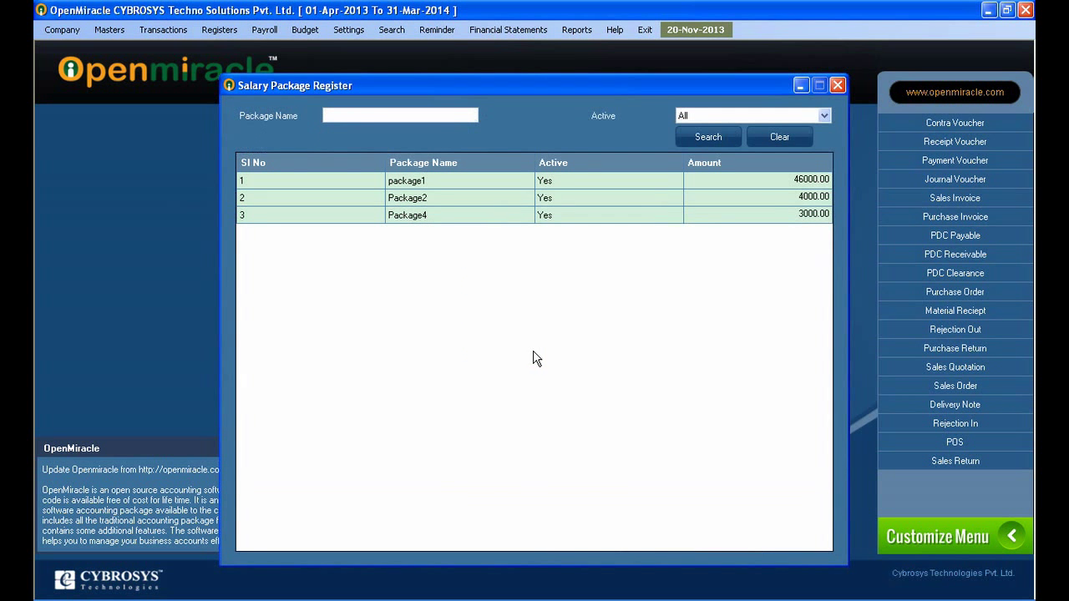
double_click(407, 198)
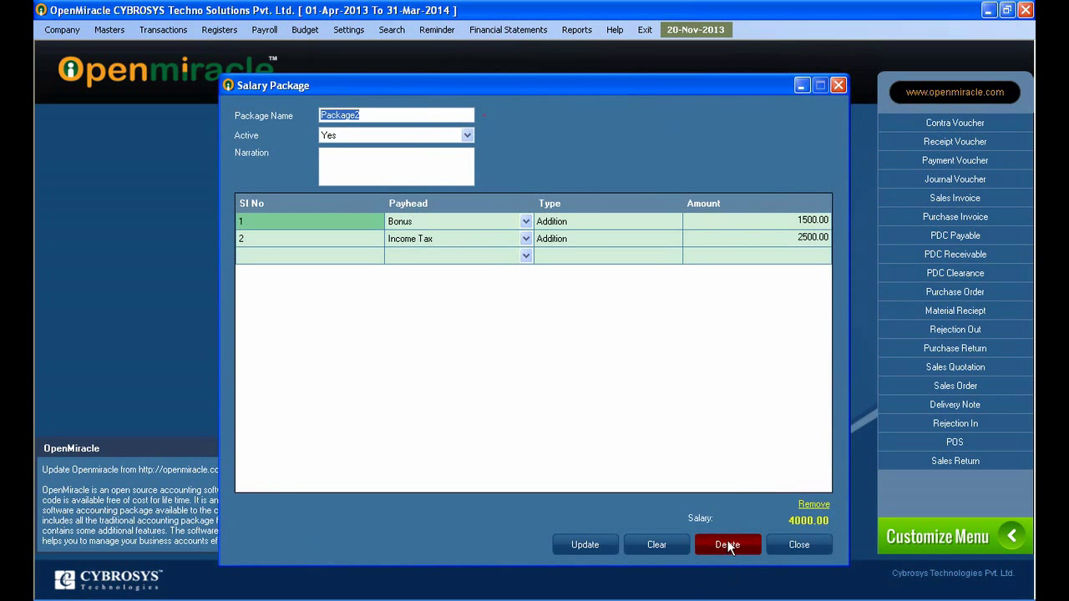
left_click(727, 544)
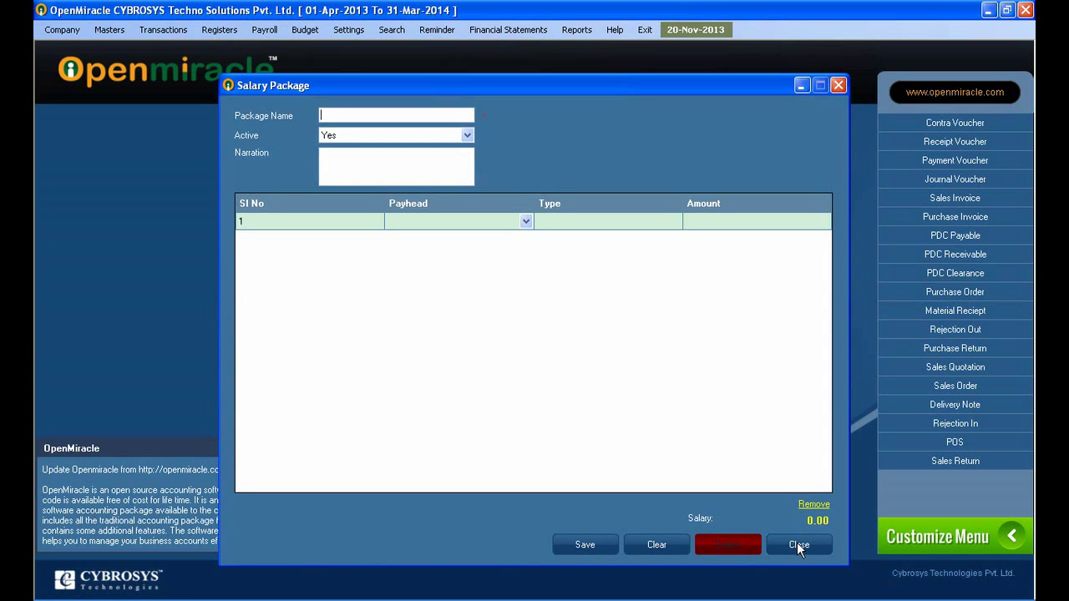
left_click(798, 544)
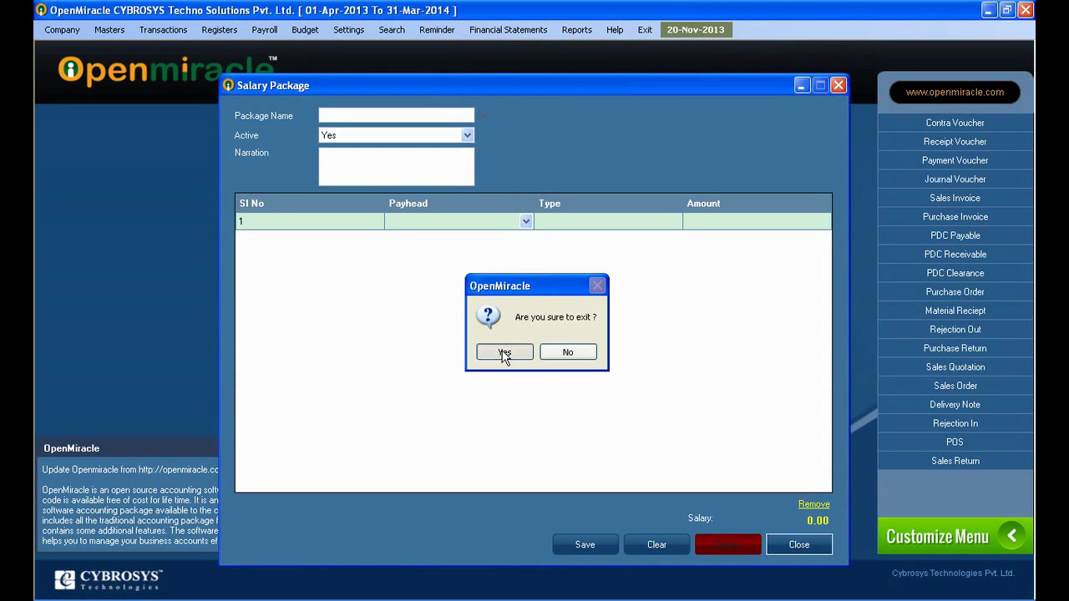
left_click(503, 352)
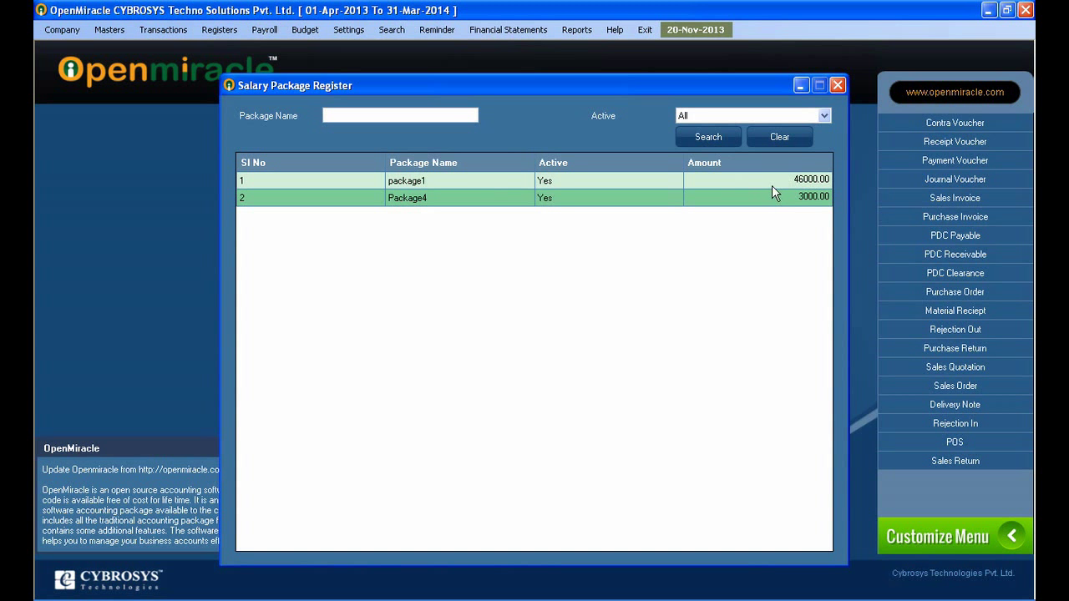